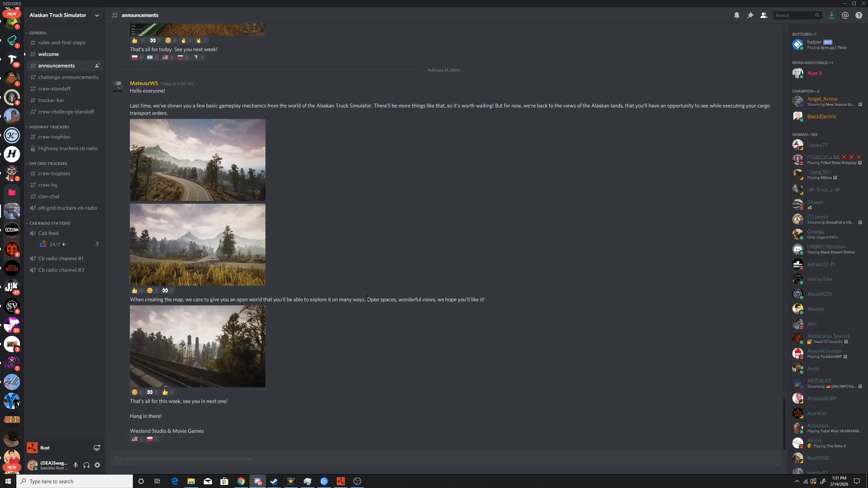
mouse_move(357, 258)
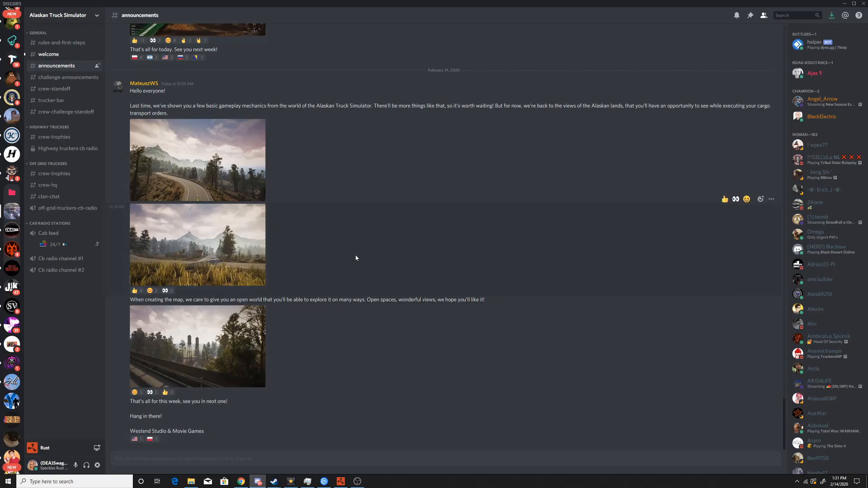
scroll(down, 3)
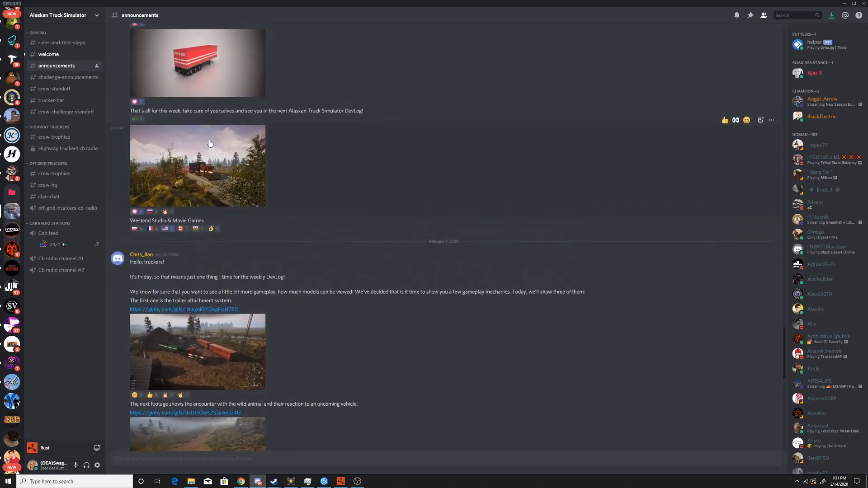
scroll(down, 3)
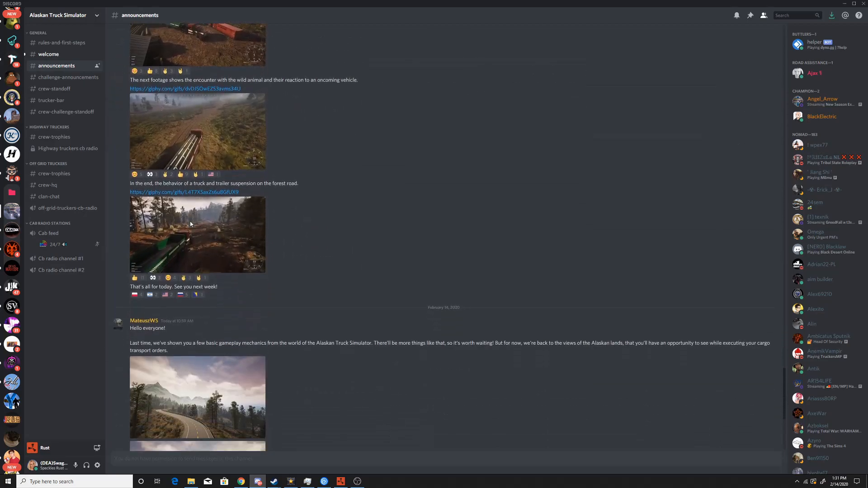
scroll(down, 3)
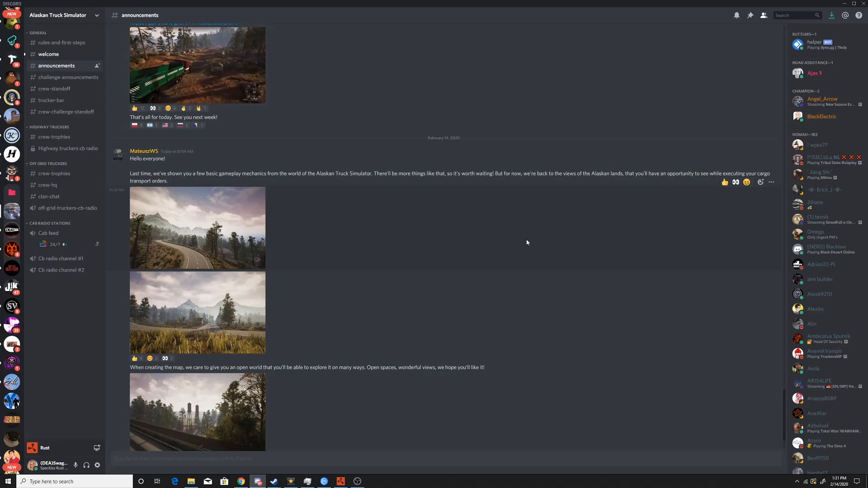
scroll(down, 3)
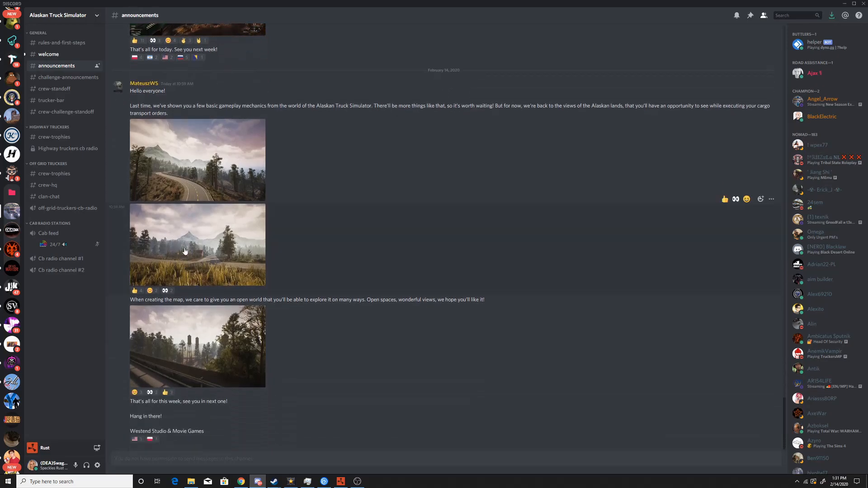
click(197, 159)
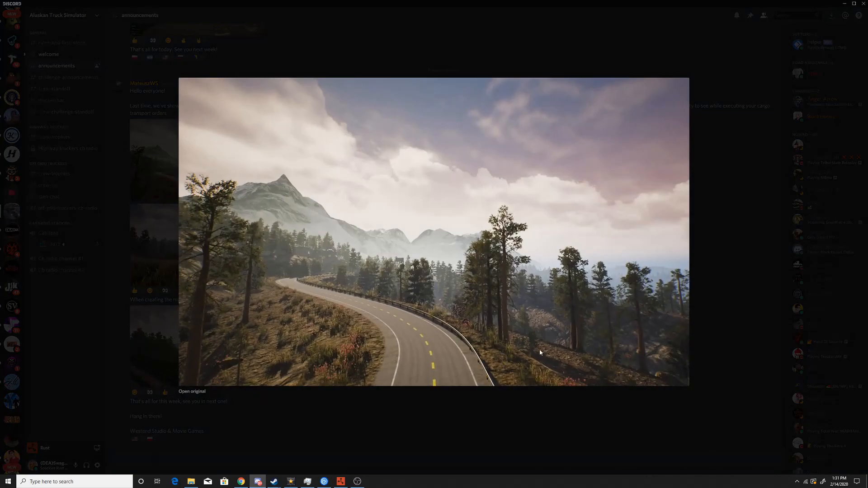
mouse_move(452, 249)
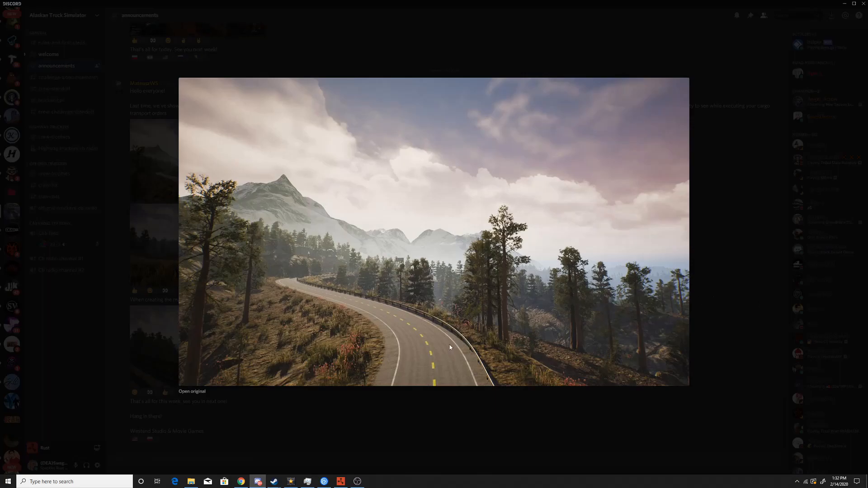
mouse_move(441, 320)
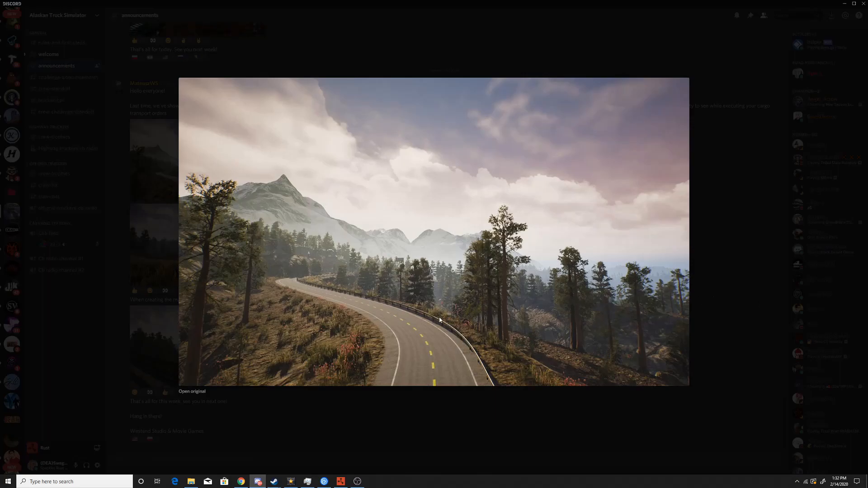
mouse_move(430, 292)
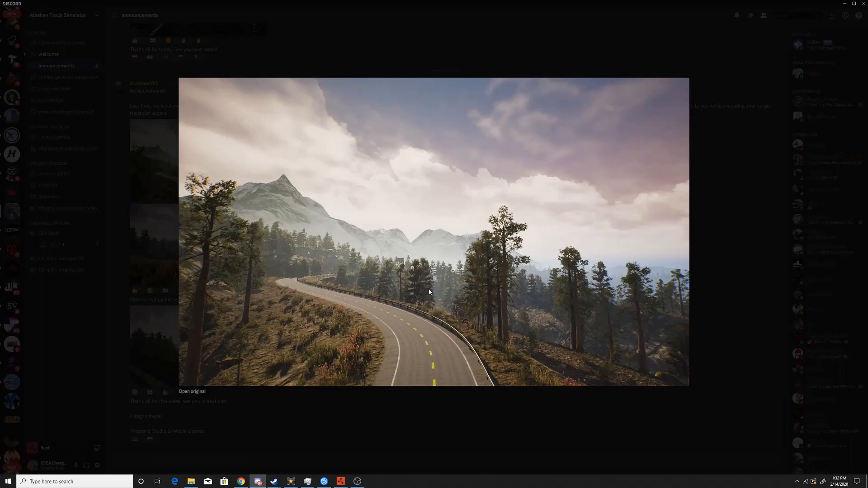
mouse_move(403, 301)
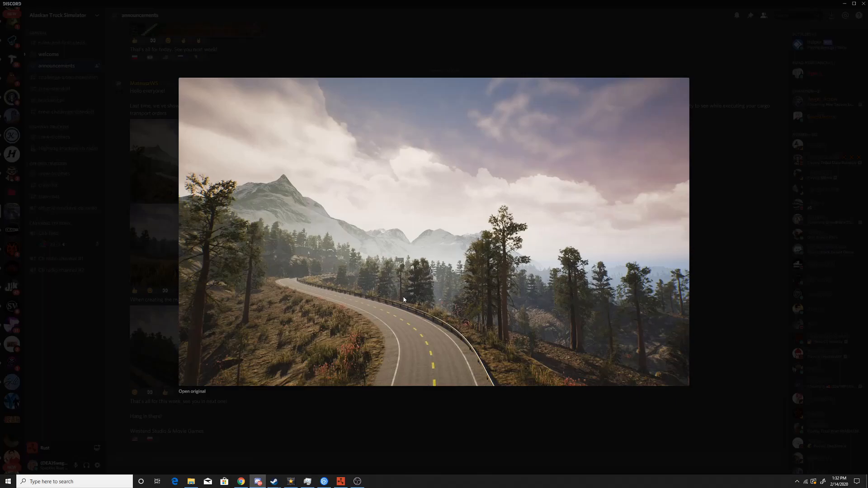
mouse_move(376, 308)
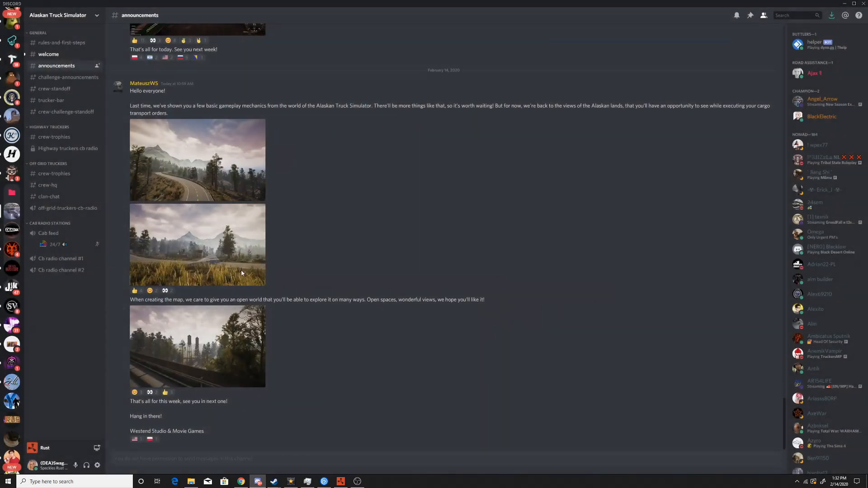
click(198, 244)
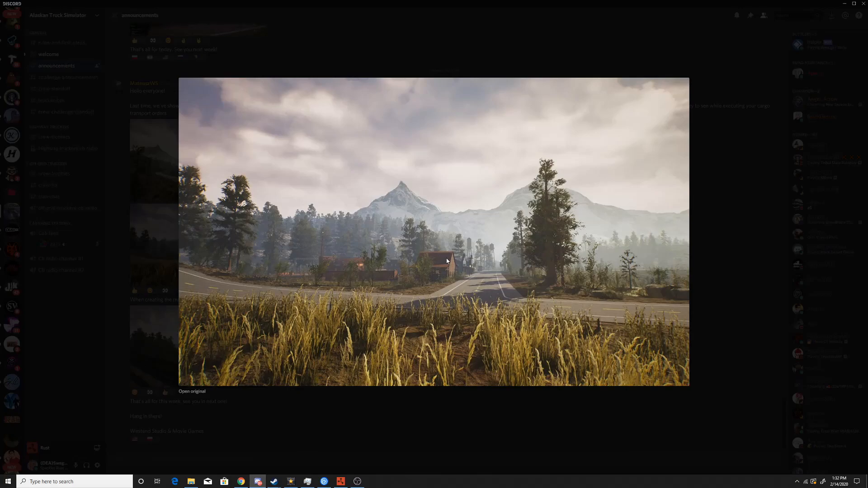
mouse_move(400, 54)
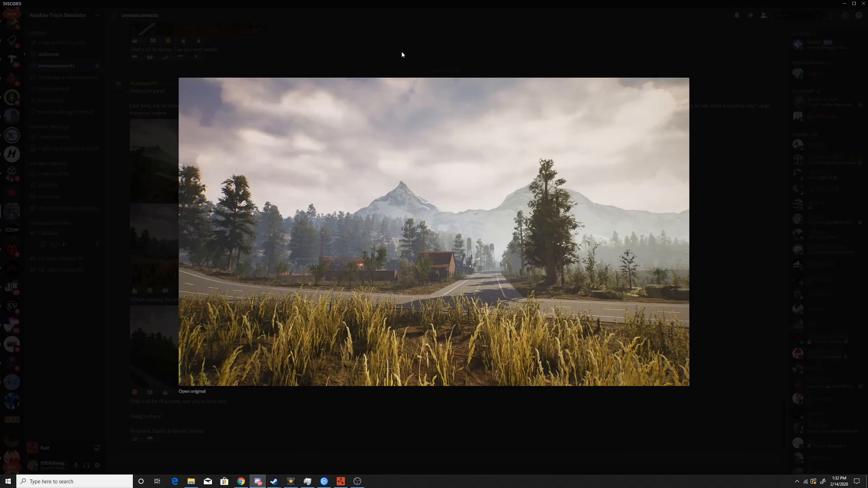
mouse_move(420, 273)
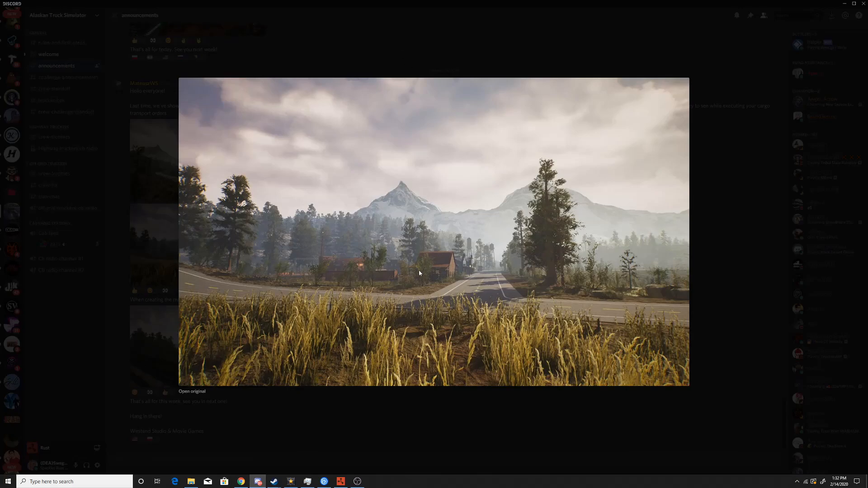
mouse_move(643, 261)
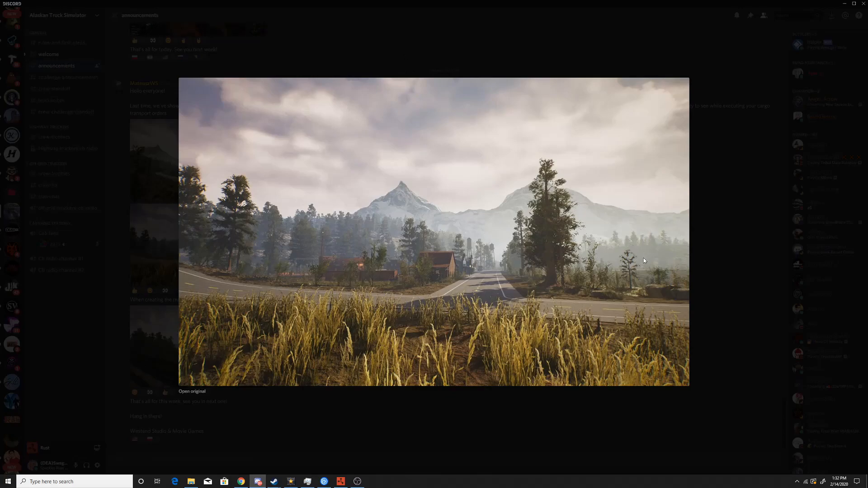
mouse_move(656, 277)
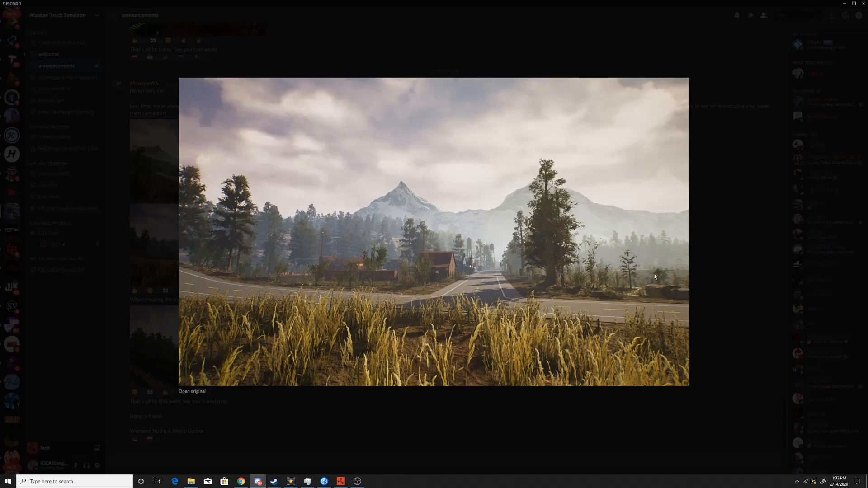
mouse_move(659, 276)
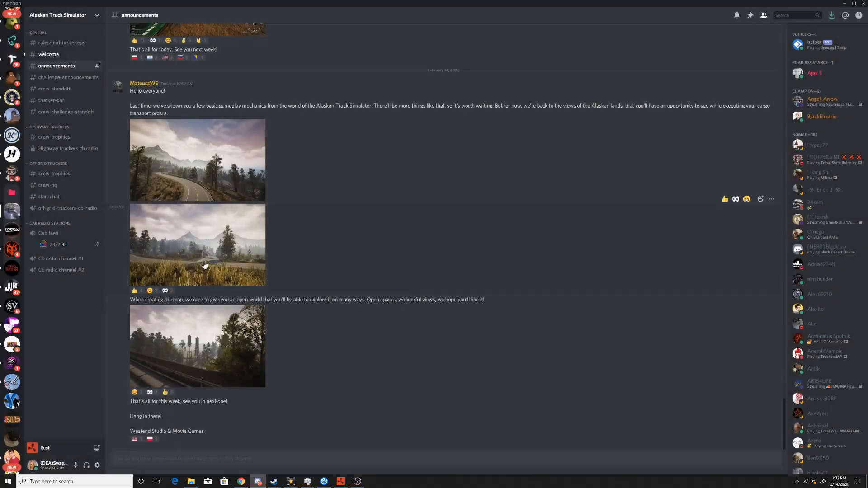
mouse_move(595, 218)
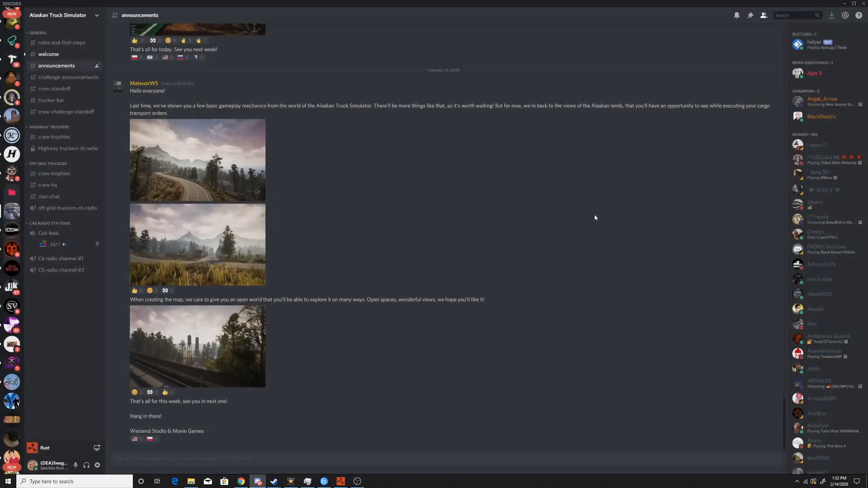